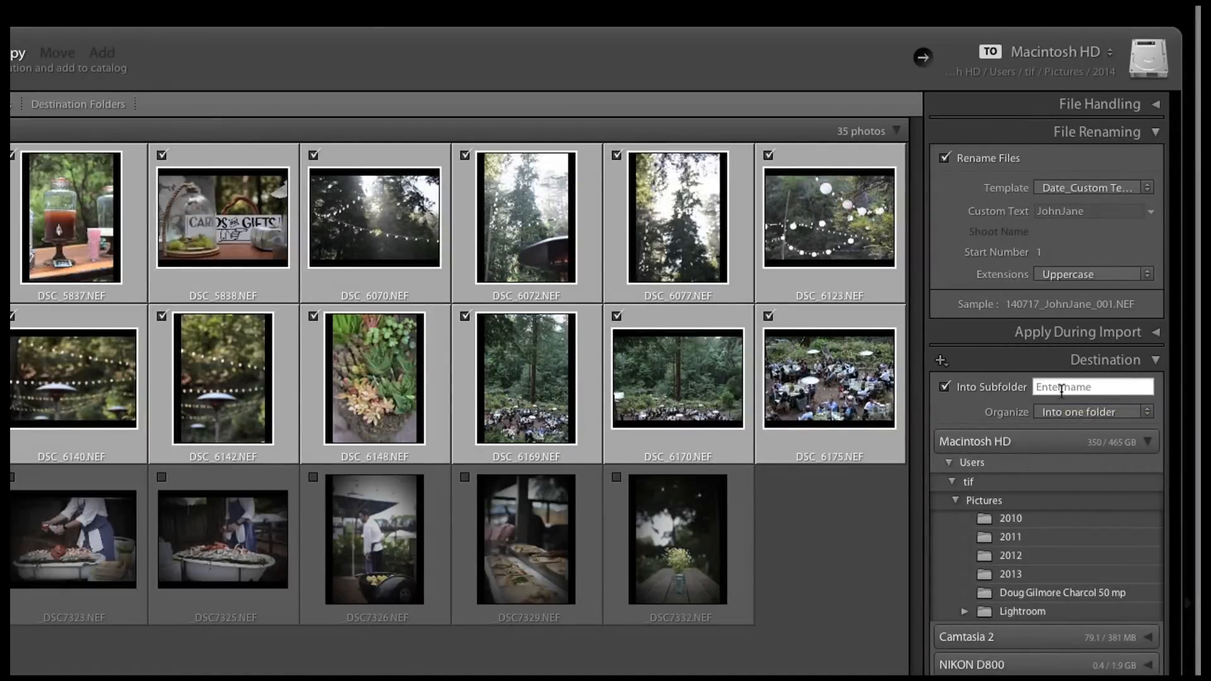
type("1")
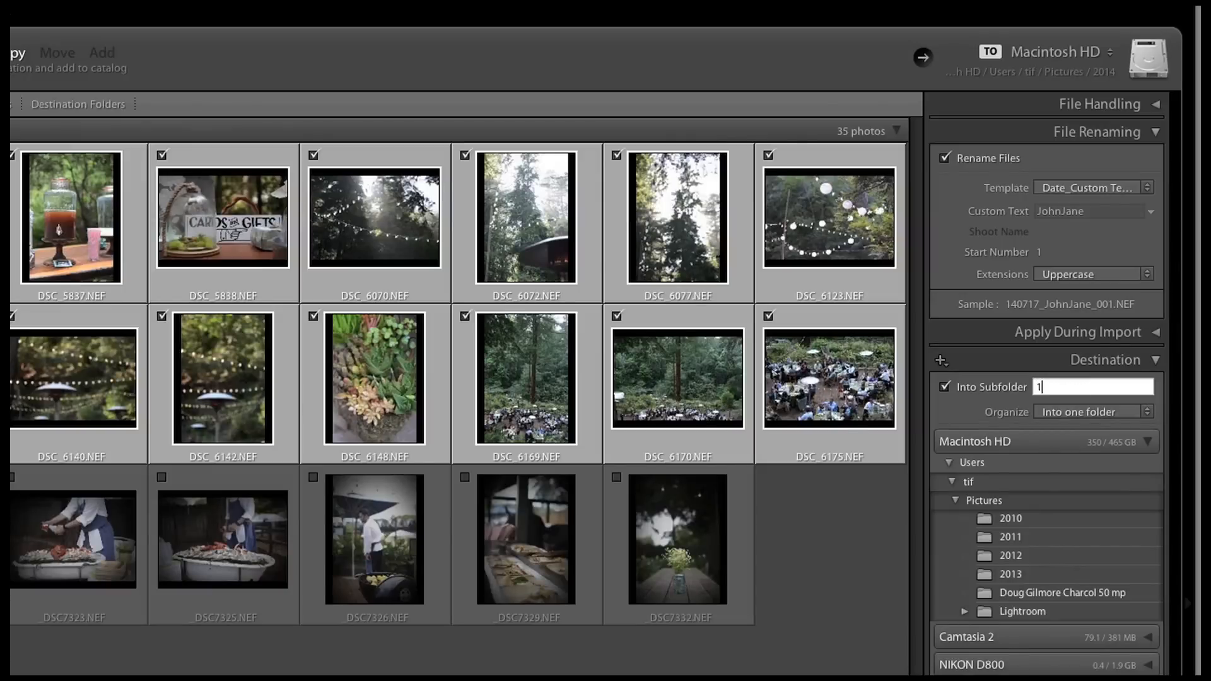
type("140621")
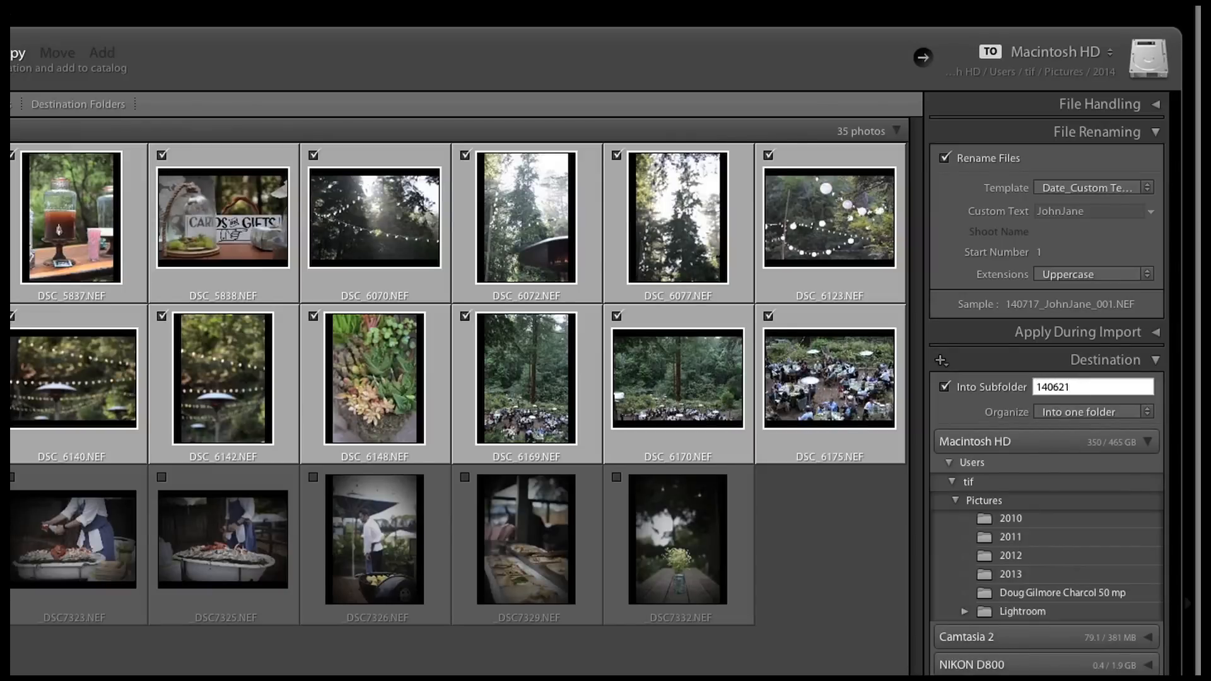
type("-JohnJan")
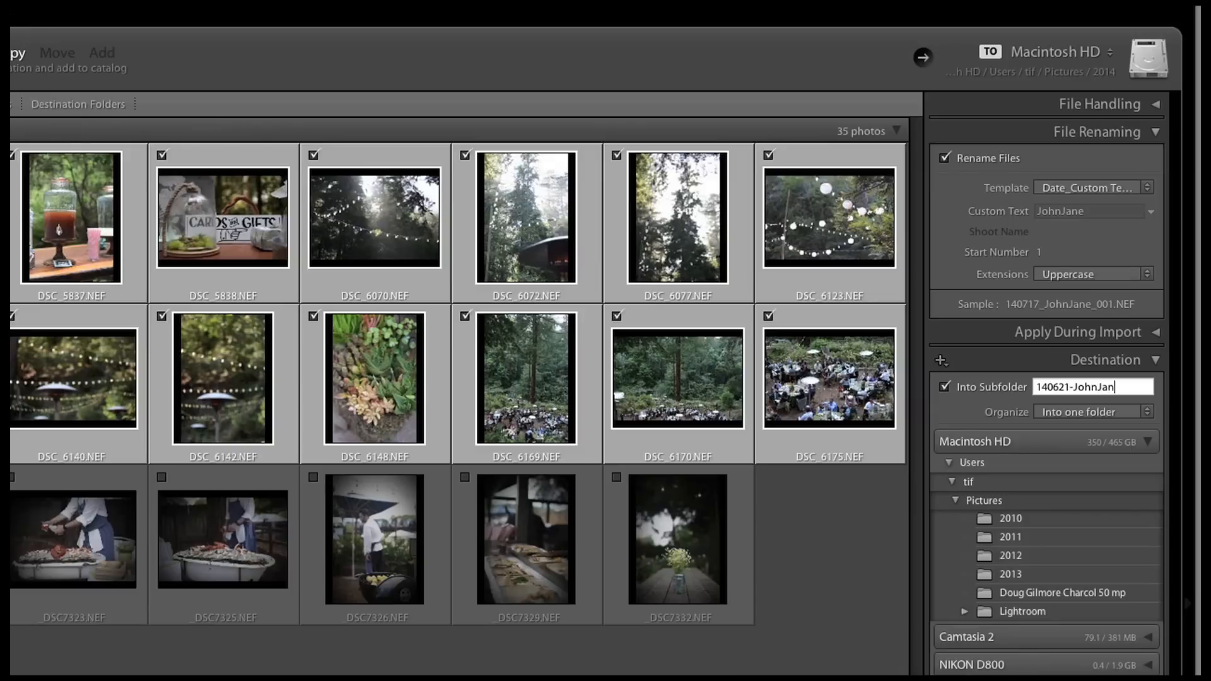